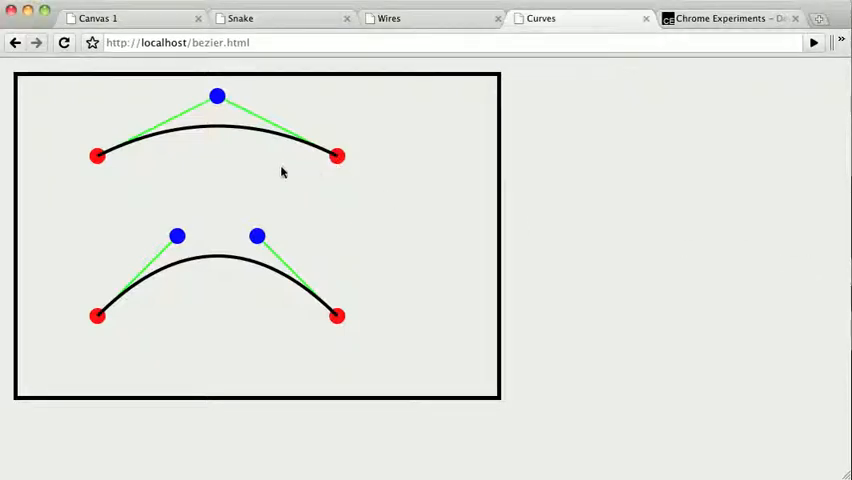
# - Bend the top curve by dragging its red endpoint, then move to the Wires demo page
pyautogui.moveTo(336, 156); pyautogui.dragTo(200, 184)
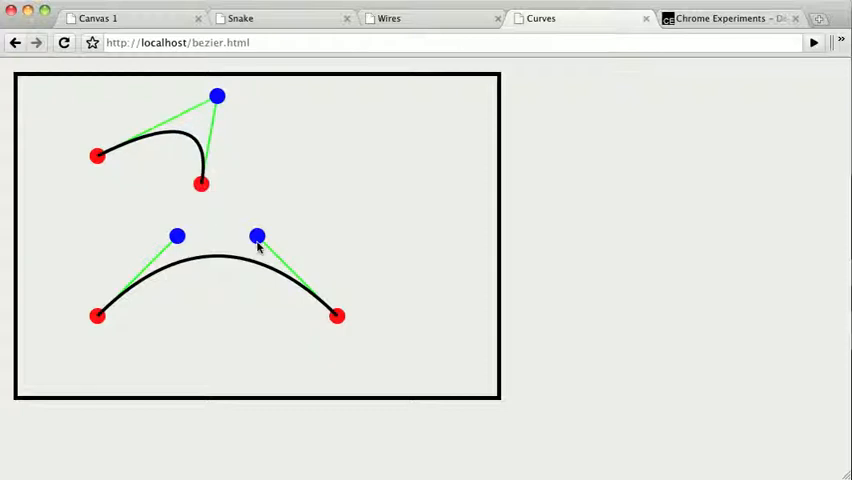
pyautogui.click(388, 18)
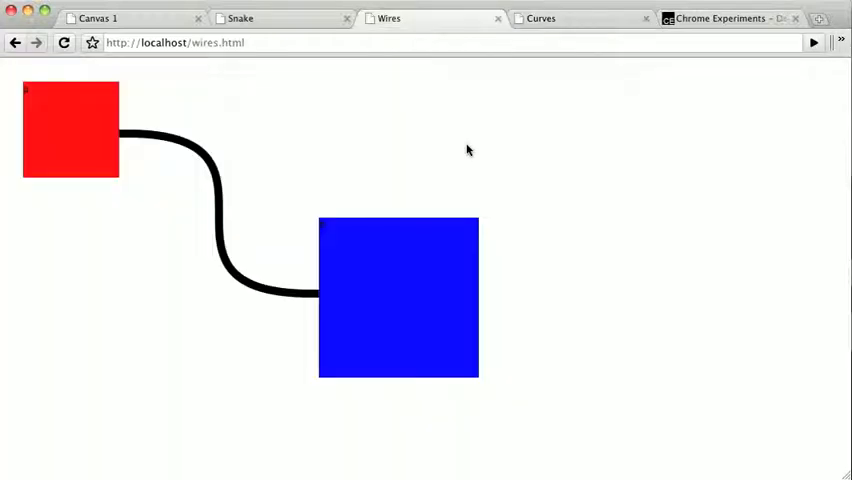
pyautogui.moveTo(336, 122)
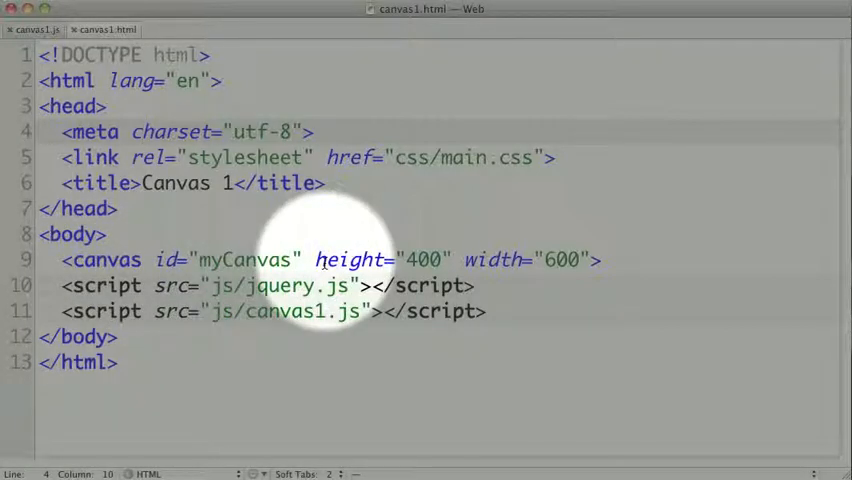
pyautogui.moveTo(560, 260)
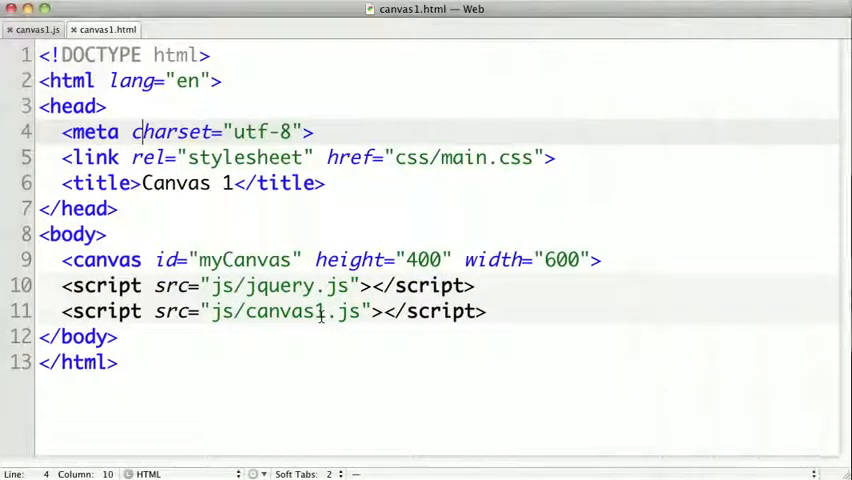
# - Switch from canvas1.html to the canvas1.js script in TextMate
pyautogui.click(36, 28)
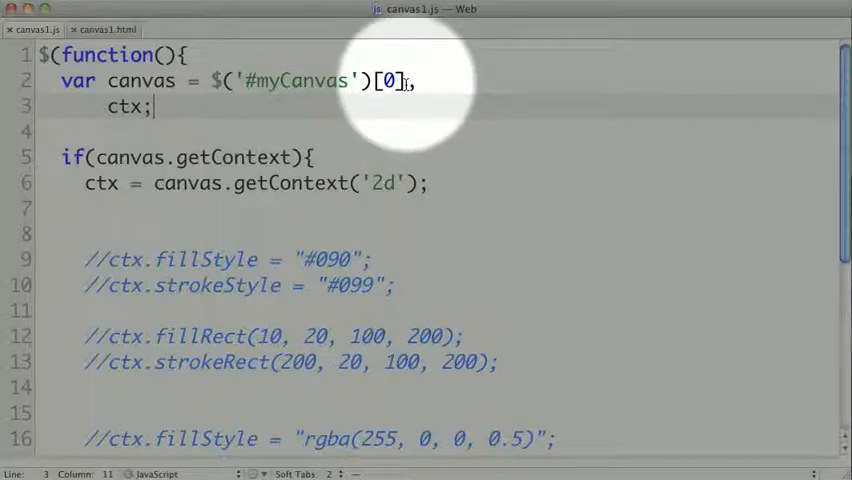
pyautogui.moveTo(400, 84)
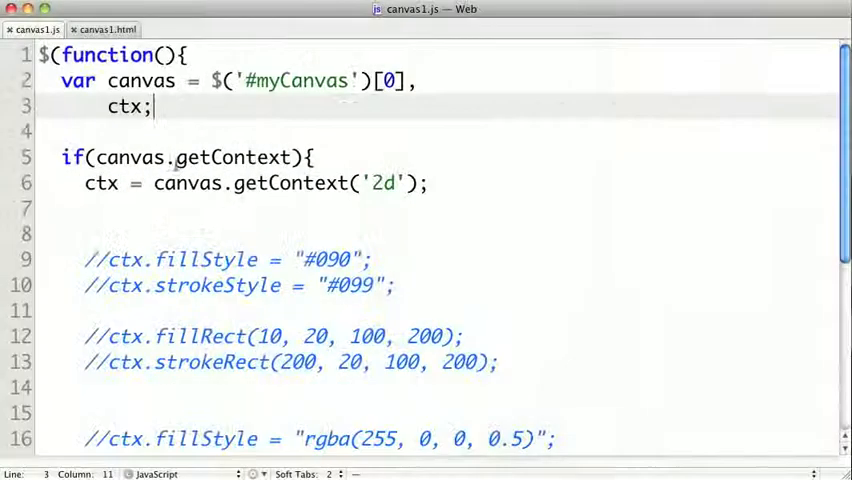
pyautogui.scroll(-3)
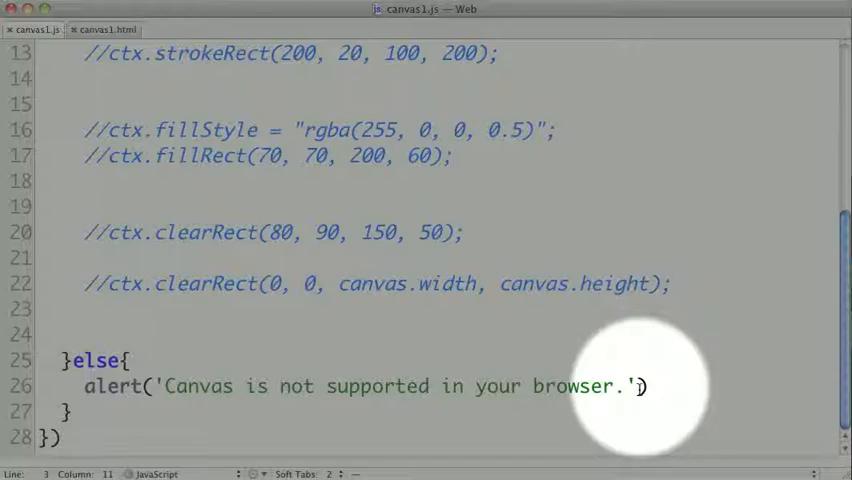
pyautogui.scroll(3)
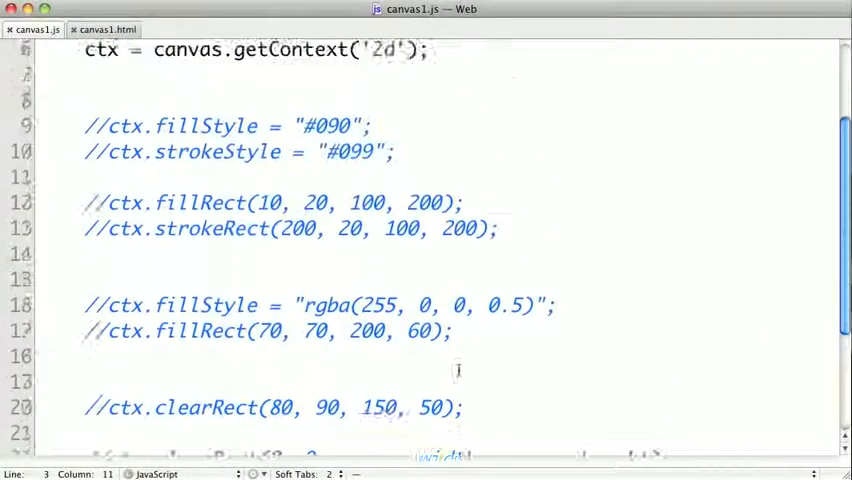
pyautogui.scroll(3)
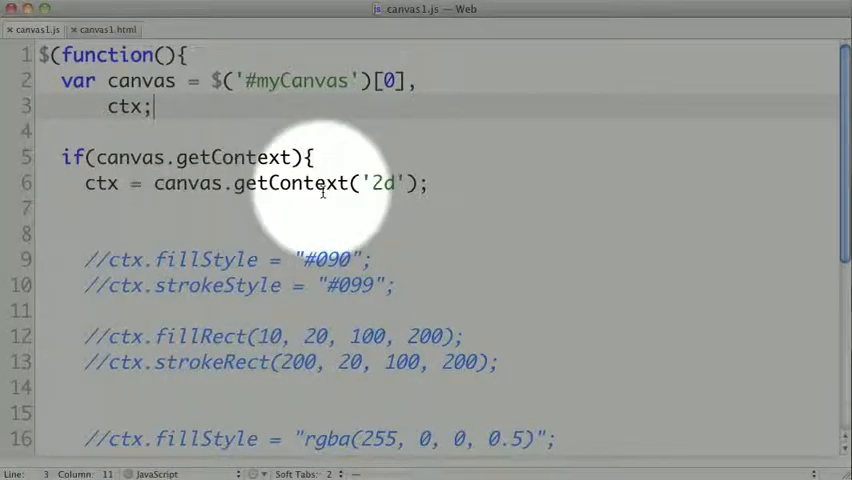
pyautogui.moveTo(384, 184)
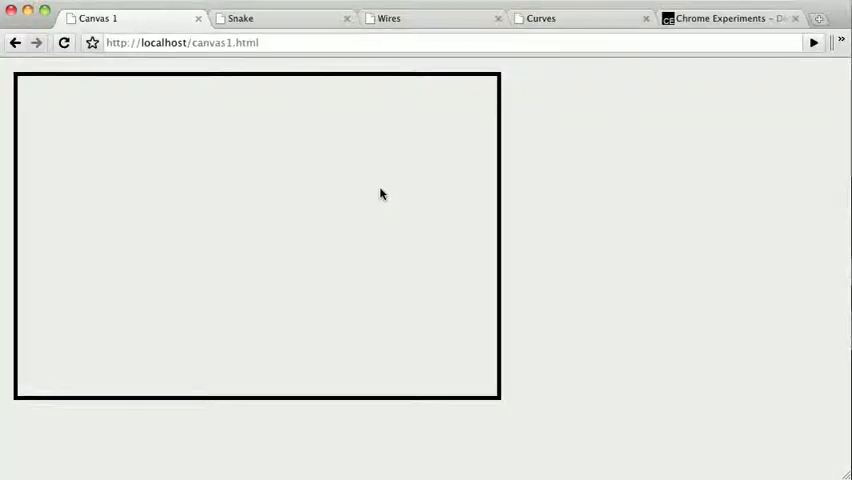
pyautogui.moveTo(118, 104)
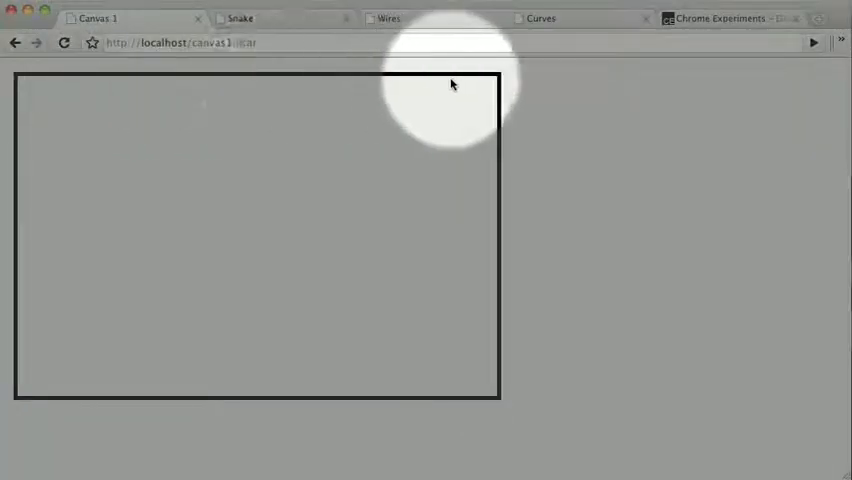
pyautogui.moveTo(510, 410)
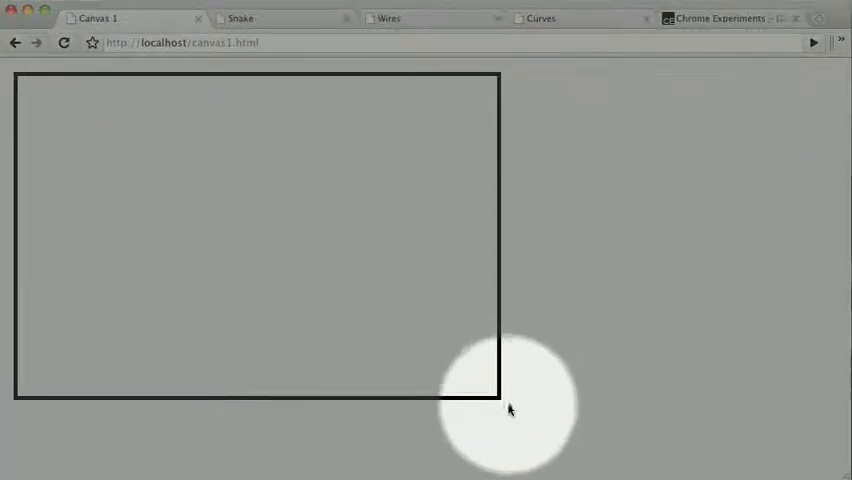
pyautogui.moveTo(88, 400)
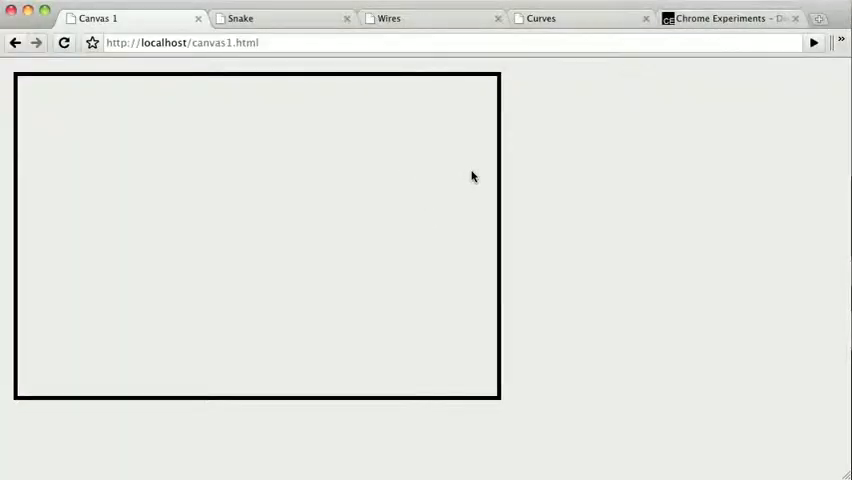
pyautogui.moveTo(448, 152)
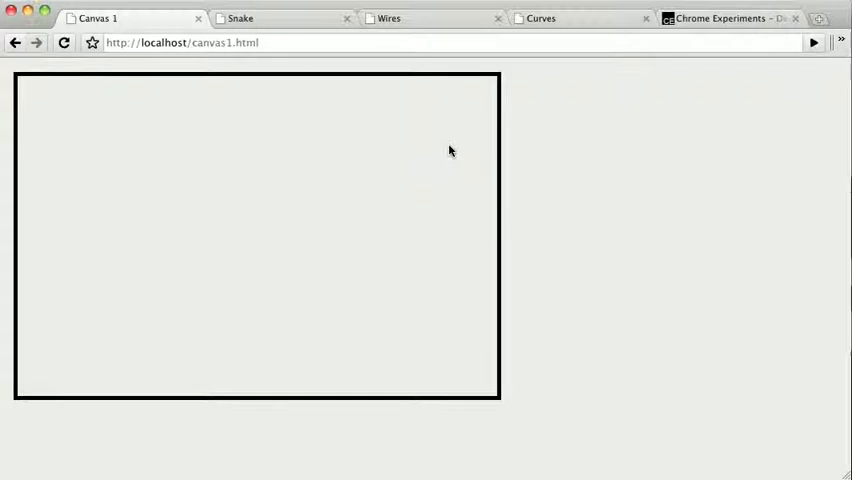
pyautogui.moveTo(412, 224)
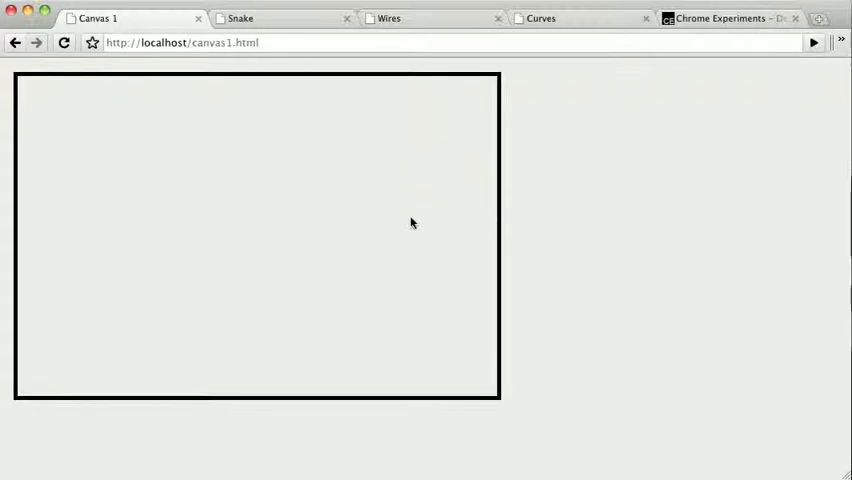
pyautogui.moveTo(500, 210)
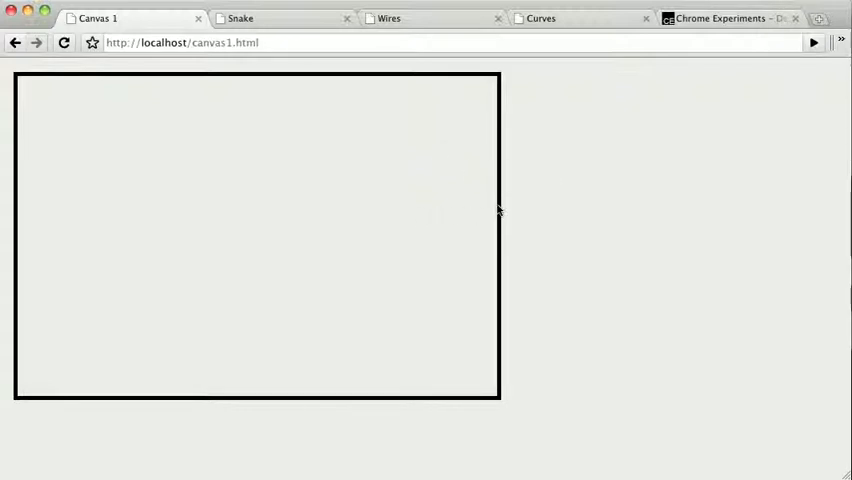
pyautogui.moveTo(500, 158)
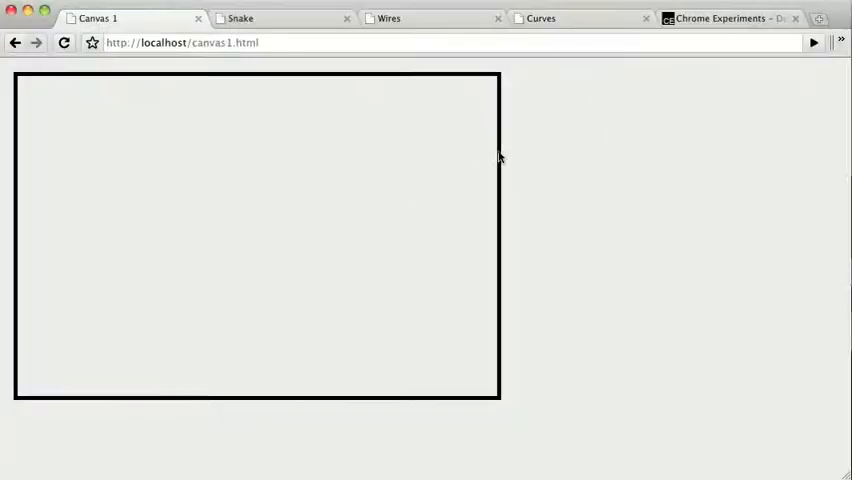
pyautogui.moveTo(246, 176)
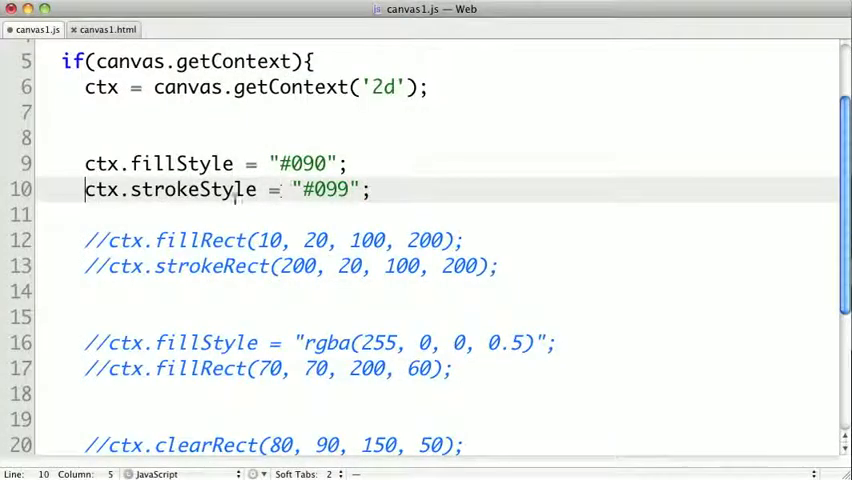
# - Scroll down to the commented ctx.fillRect(10, 20, 100, 200) line to uncomment it
pyautogui.scroll(-3)
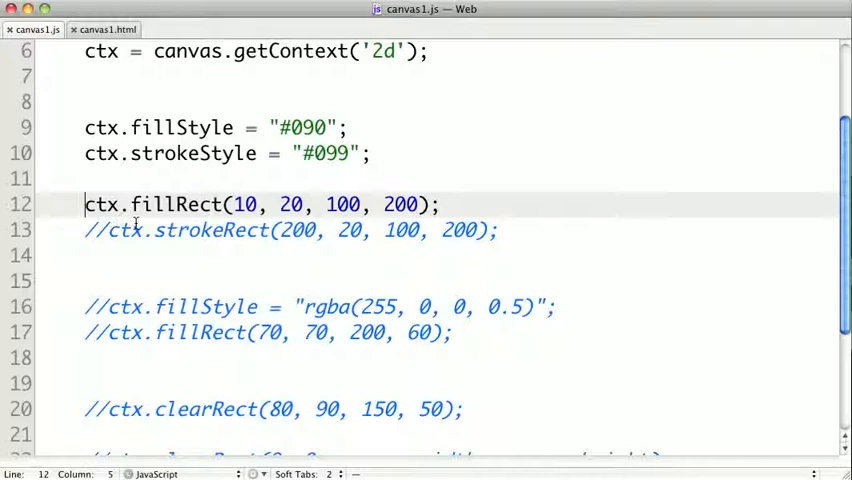
# - Uncomment ctx.strokeRect(200, 20, 100, 200) by removing its leading //
pyautogui.click(104, 230)
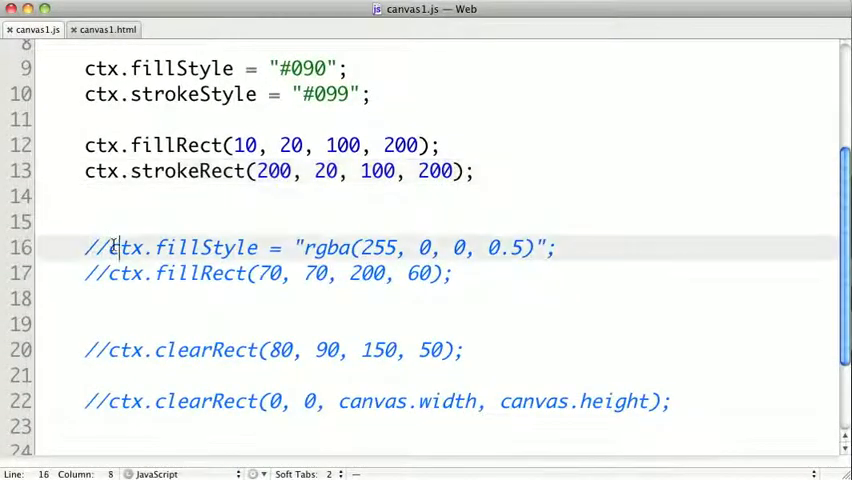
# - Uncomment the rgba(255, 0, 0, 0.5) fillStyle and fillRect(70, 70, 200, 60) lines
pyautogui.press('backspace')
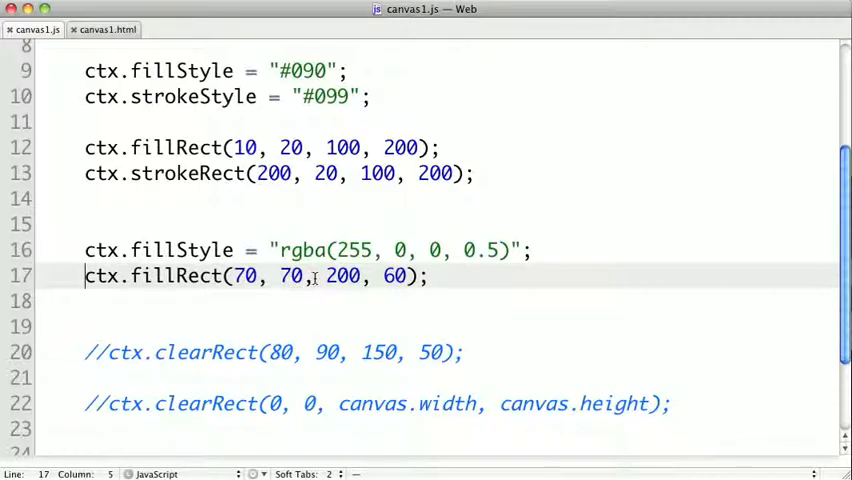
pyautogui.click(96, 18)
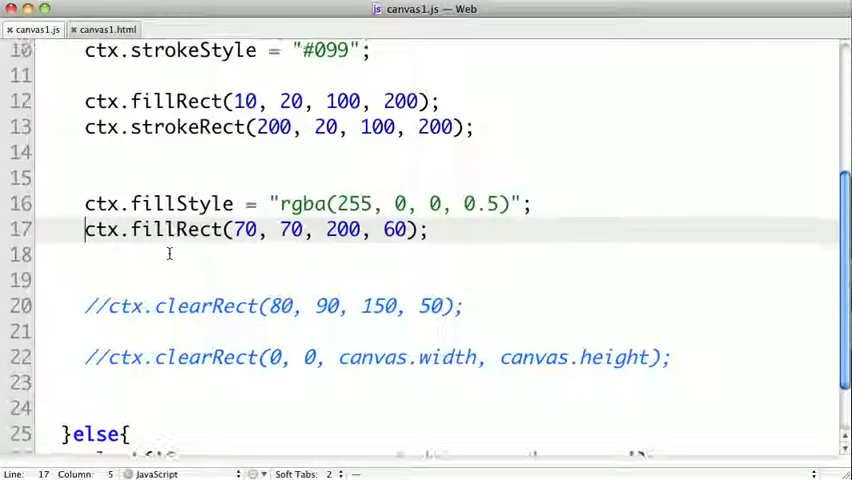
# - Uncomment ctx.clearRect(80, 90, 150, 50) by removing its leading //
pyautogui.scroll(-3)
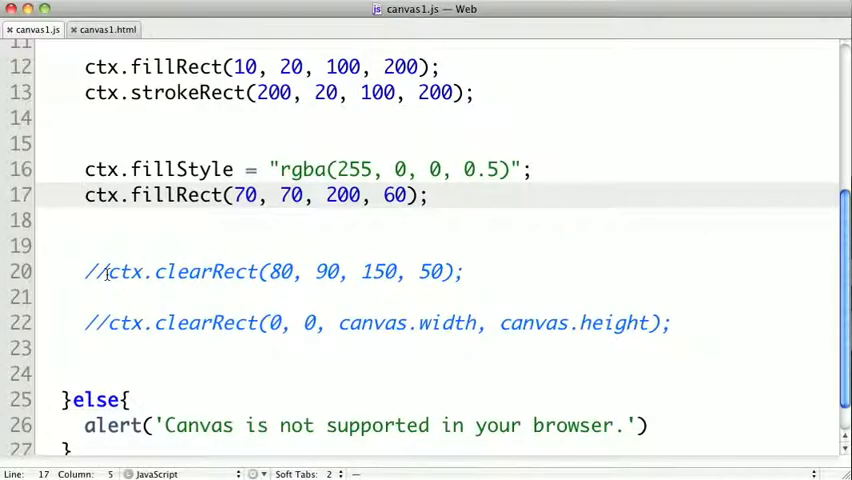
pyautogui.click(108, 272)
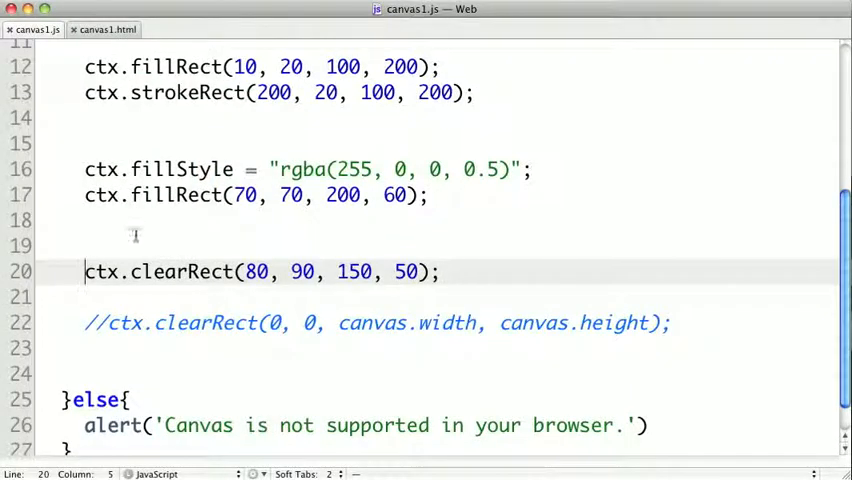
# - Uncomment the full-canvas ctx.clearRect(0, 0, canvas.width, canvas.height) call
pyautogui.click(112, 324)
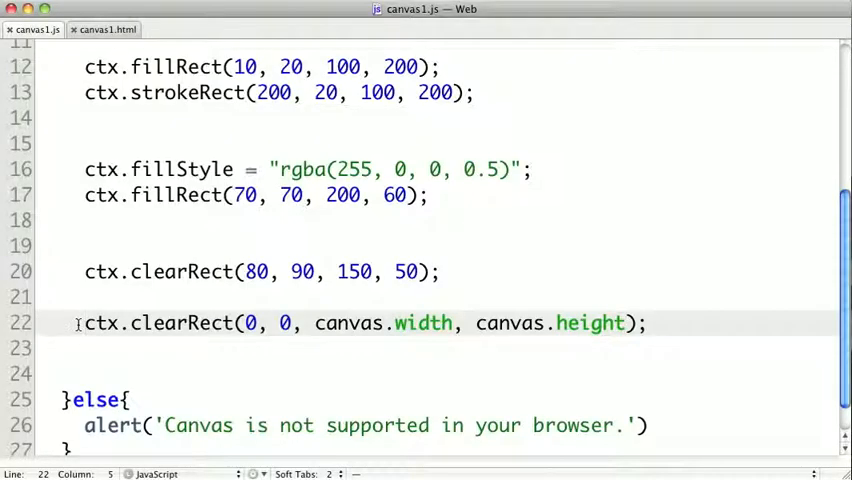
# - Re-comment the full-canvas clearRect and add canvas.width = canvas.width below it
pyautogui.write('//')
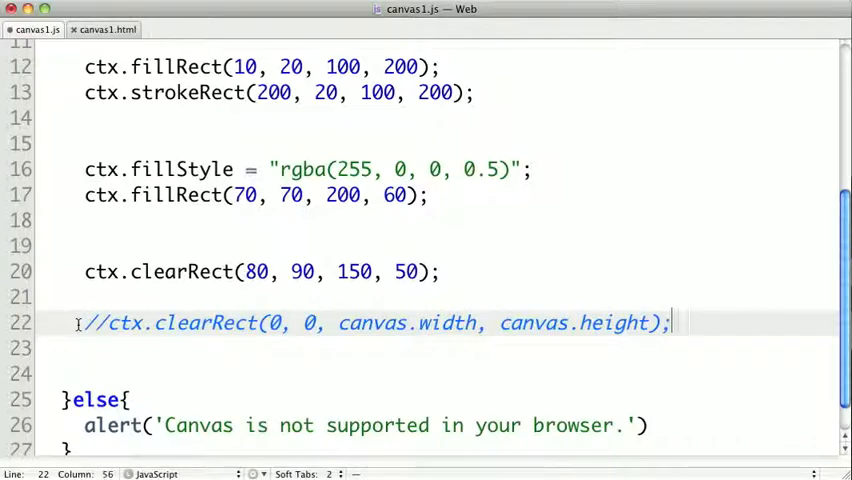
pyautogui.press('Return')
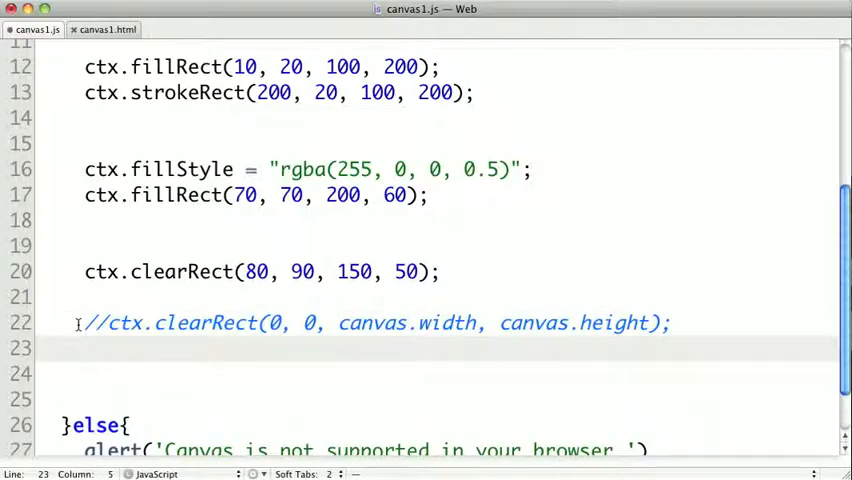
pyautogui.write('c')
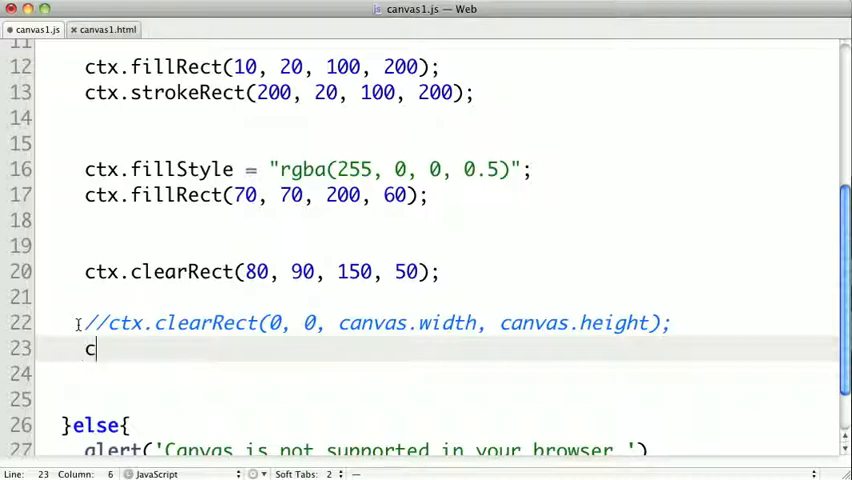
pyautogui.write('anv')
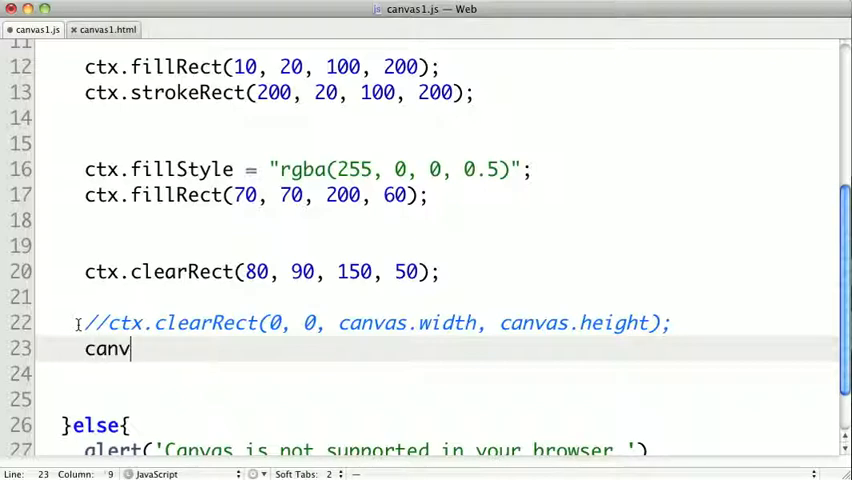
pyautogui.write('as.wid')
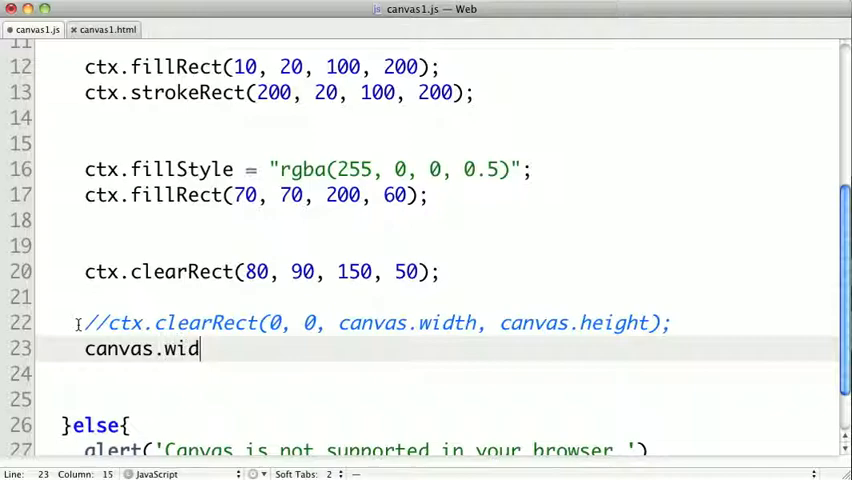
pyautogui.write('th')
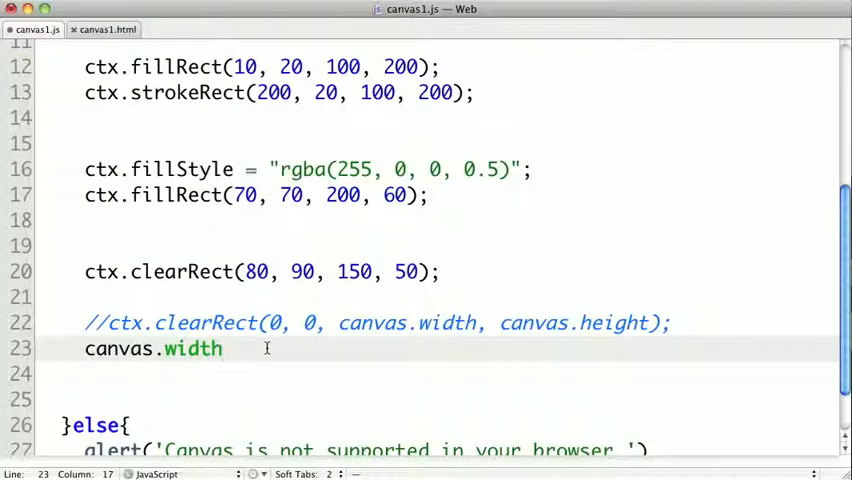
pyautogui.write('= d')
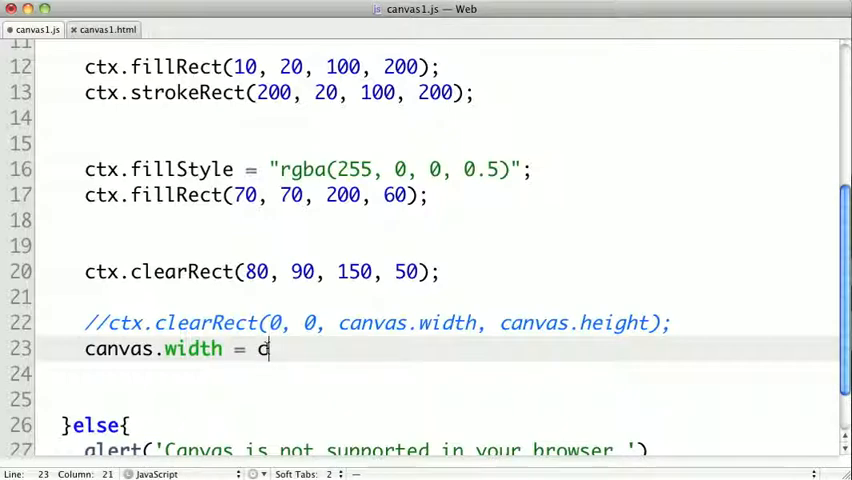
pyautogui.write('anvas.w')
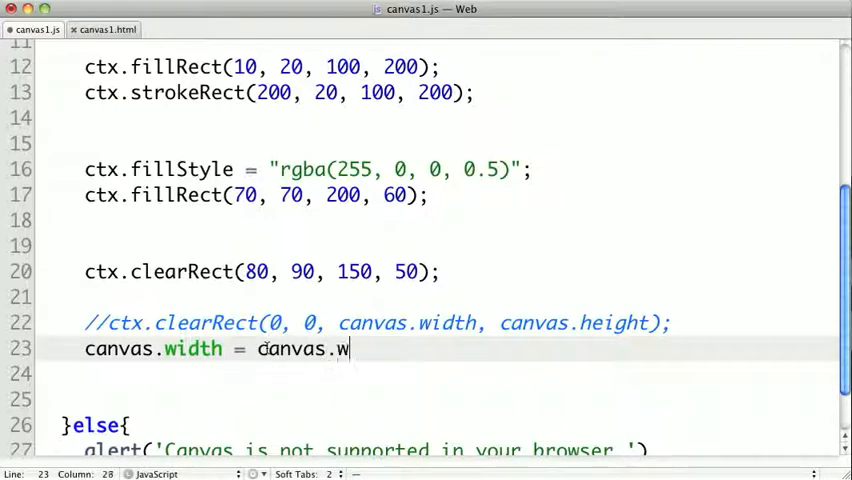